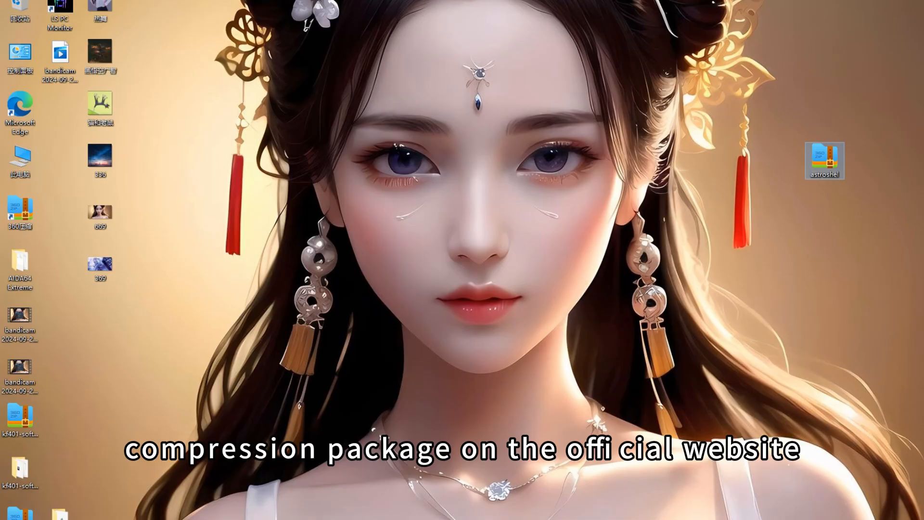
- Extract astroshel.zip with 360压缩 into Desktop\astroshel
double_click(825, 160)
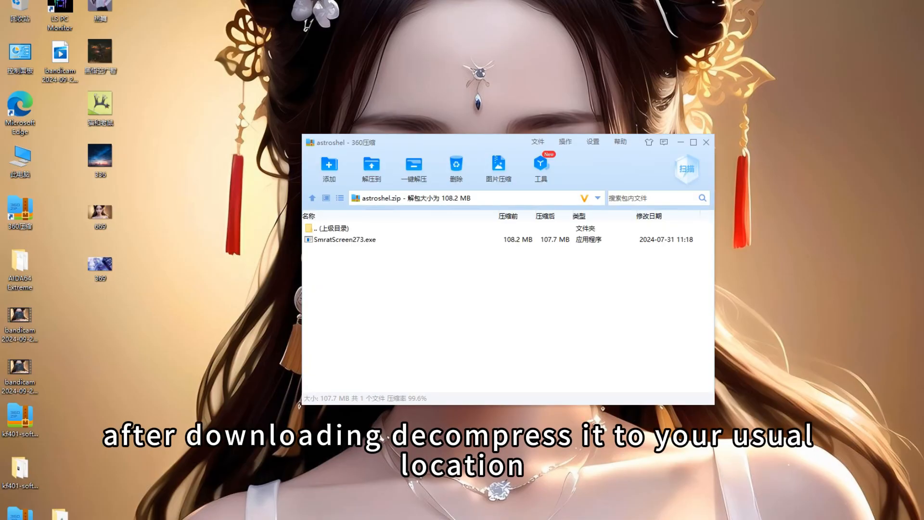
click(372, 166)
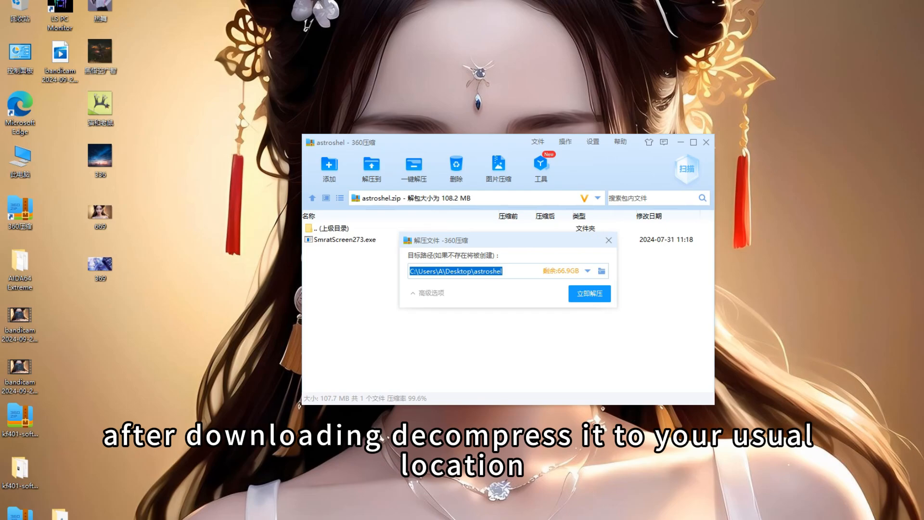
click(589, 294)
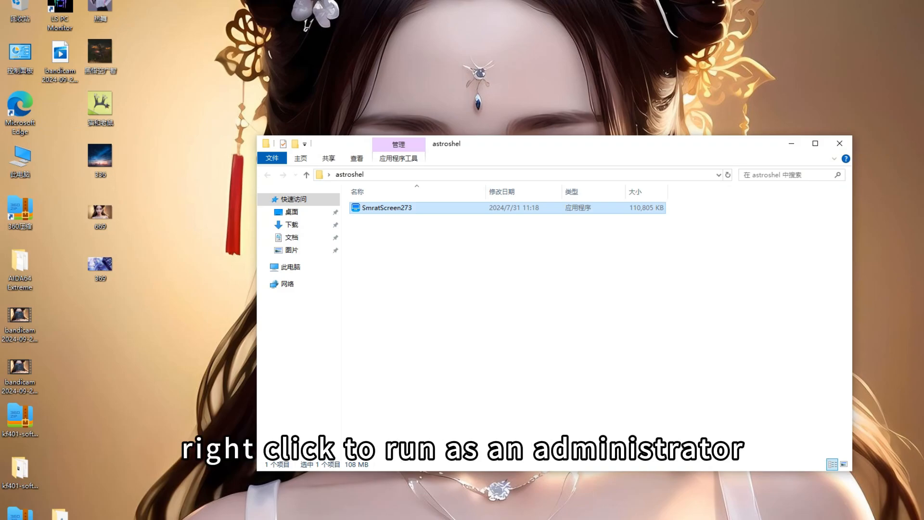
- Run the SmratScreen273 installer as administrator, targeting Program Files (x86)\SmratScreen273
right_click(387, 207)
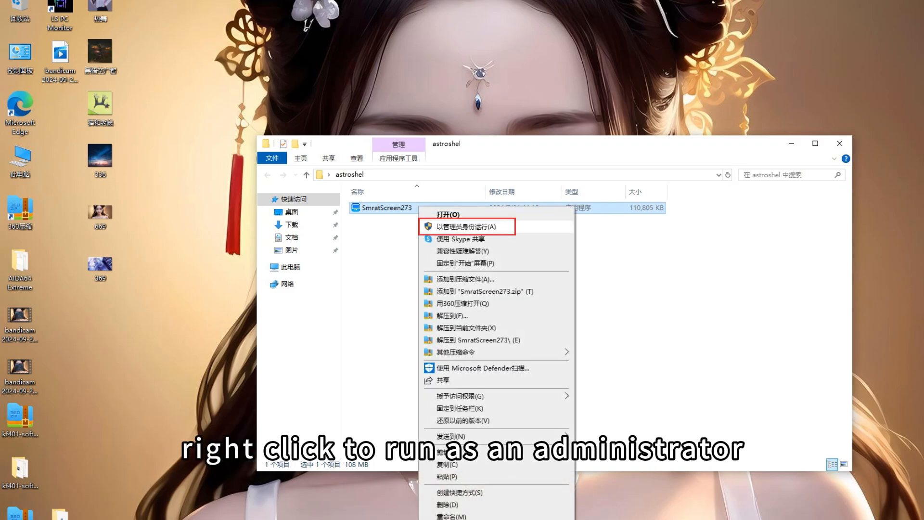
click(467, 227)
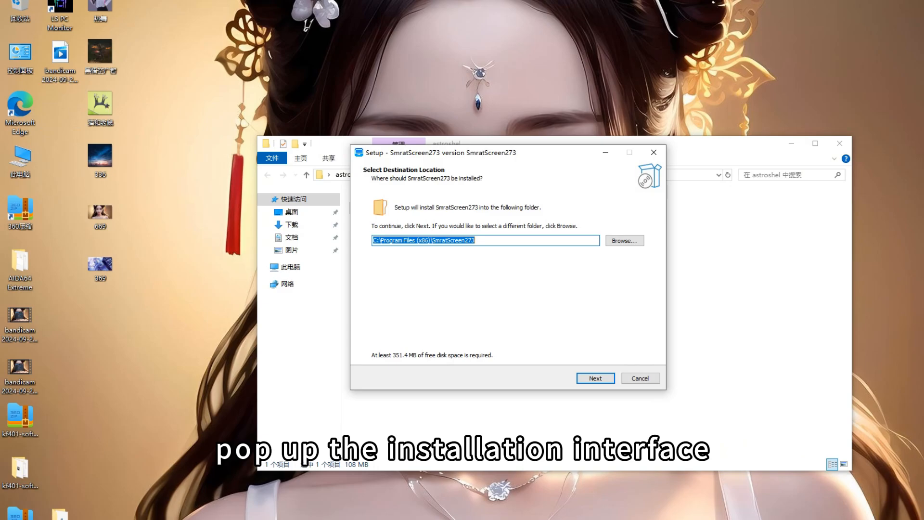
click(625, 240)
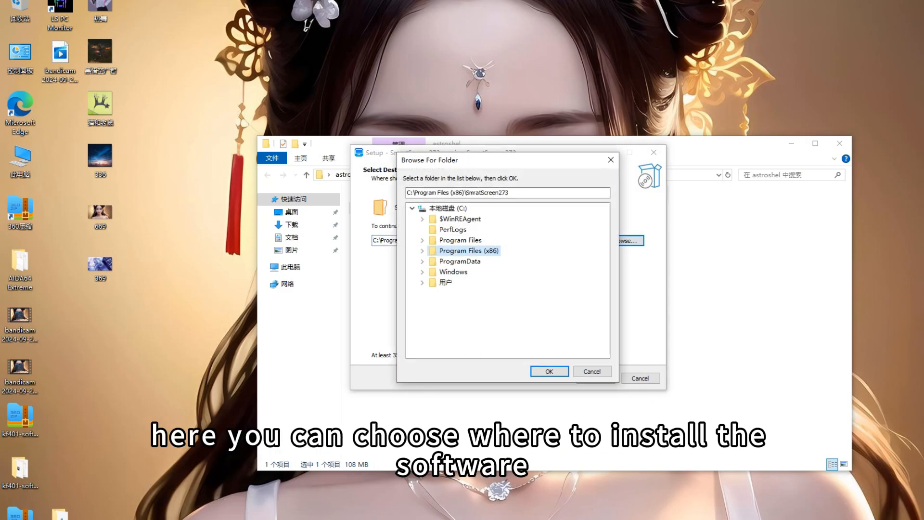
click(549, 372)
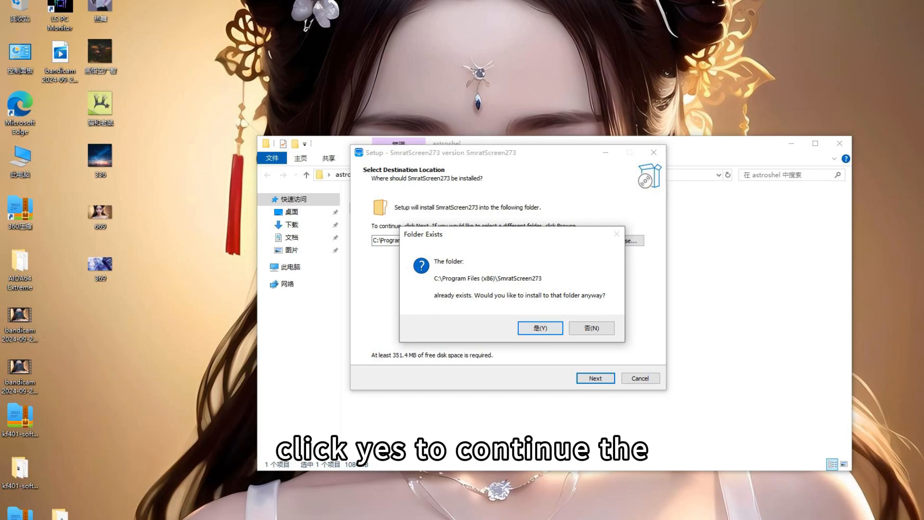
click(541, 328)
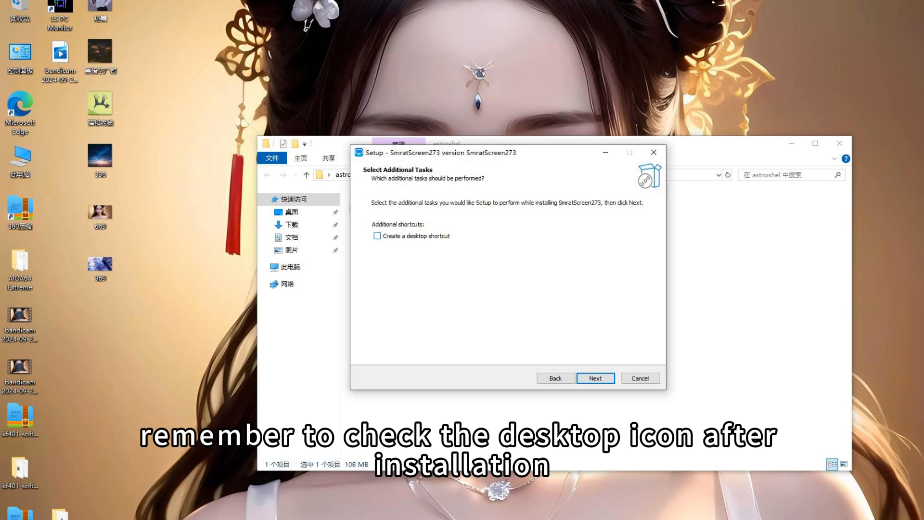
- Install SmratScreen273 with a desktop shortcut and launch it
click(596, 378)
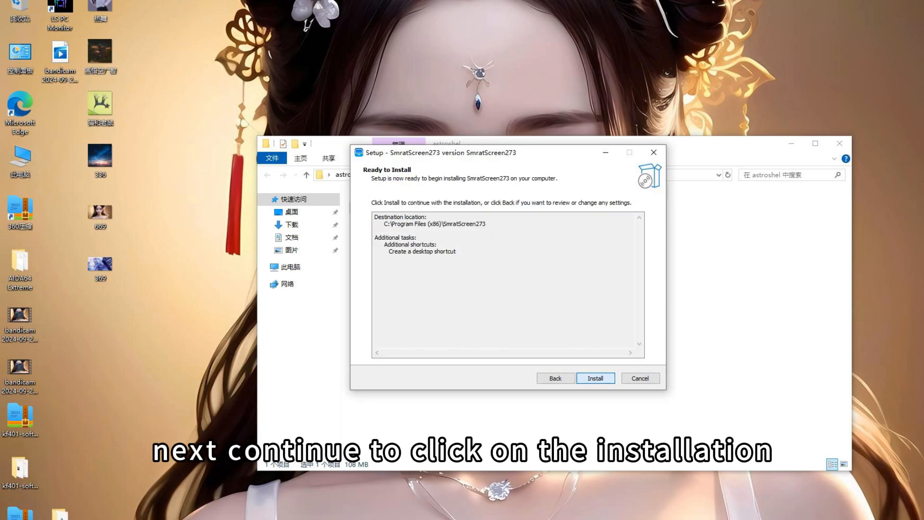
click(596, 378)
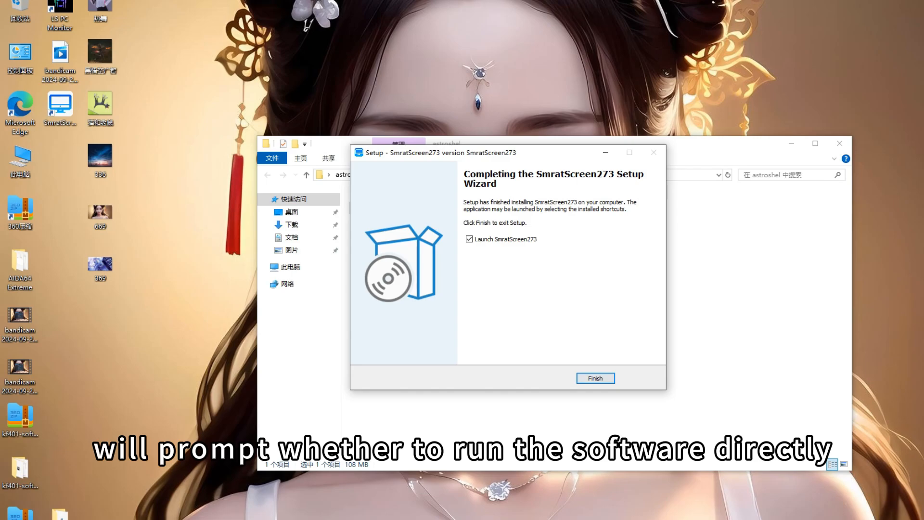
click(596, 378)
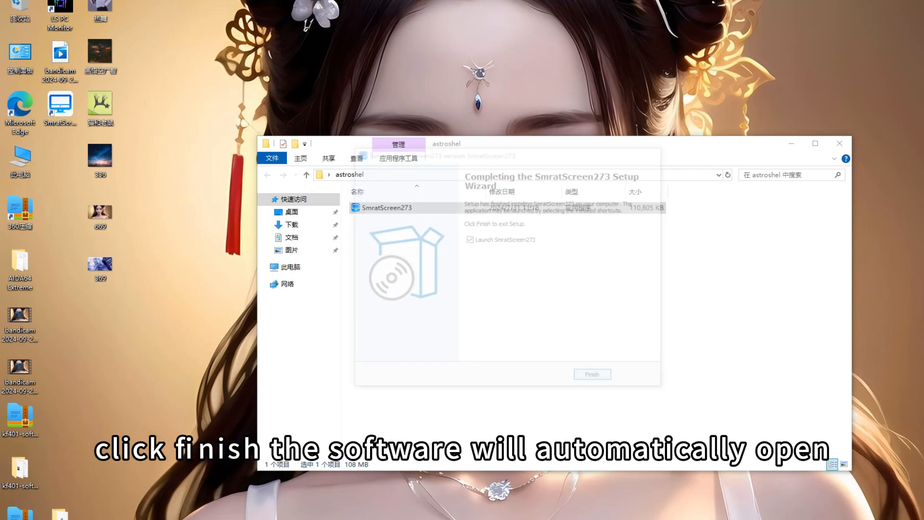
- Switch to another saved theme and load picture 336 as the LCD background
click(592, 374)
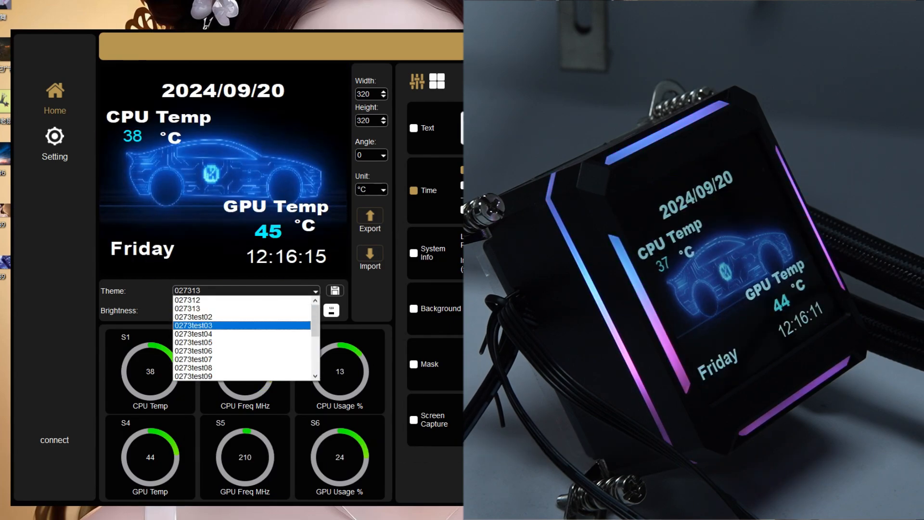
click(194, 317)
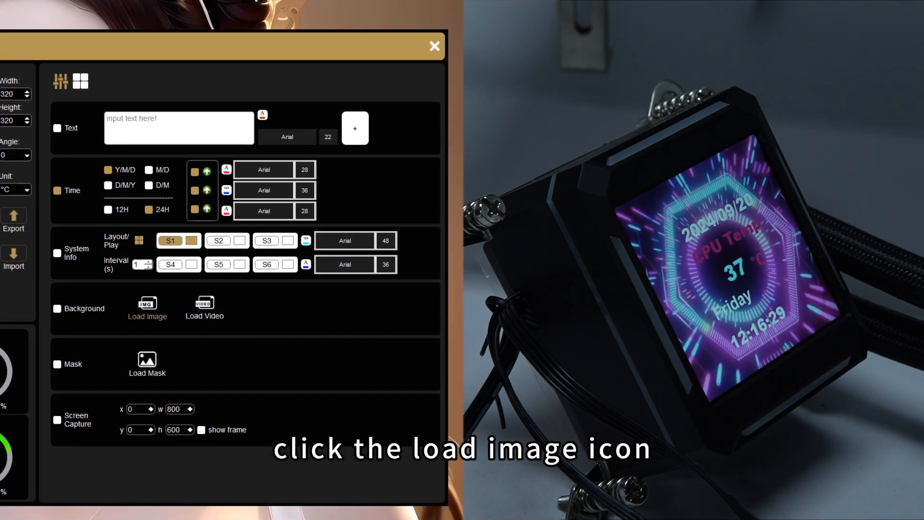
click(147, 303)
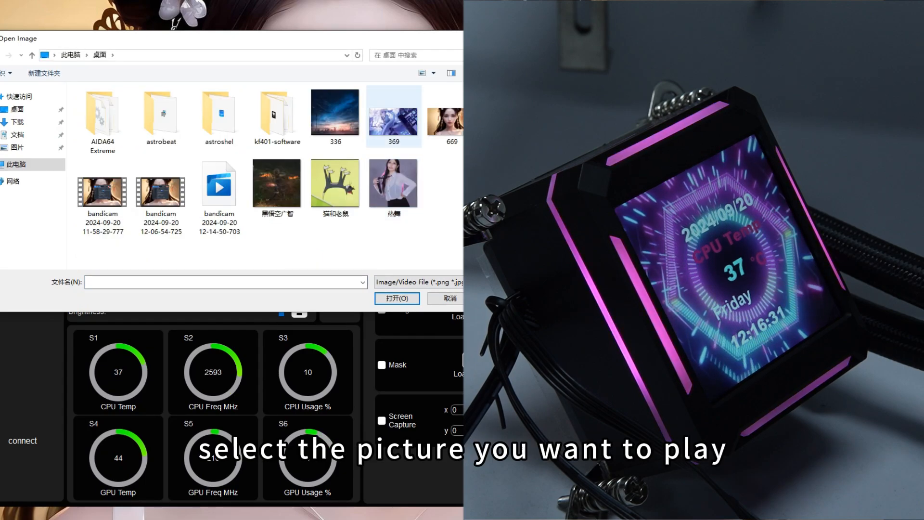
click(335, 111)
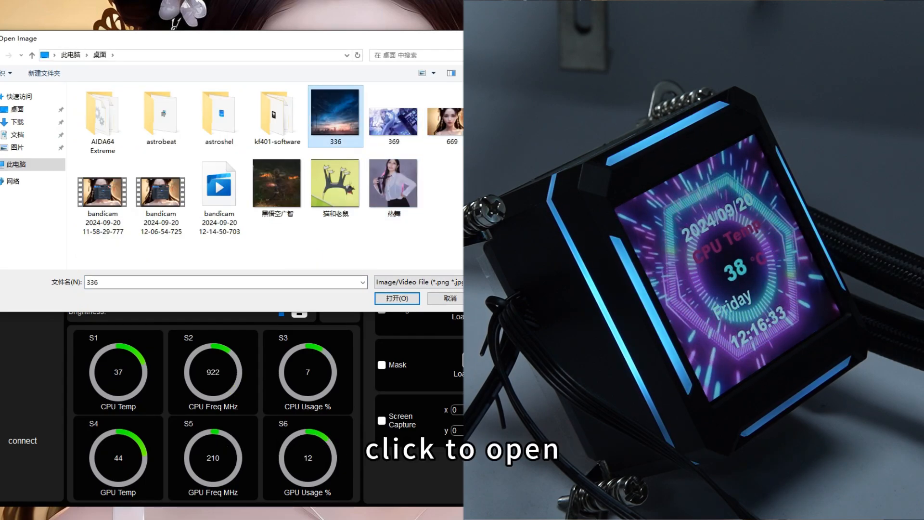
click(396, 298)
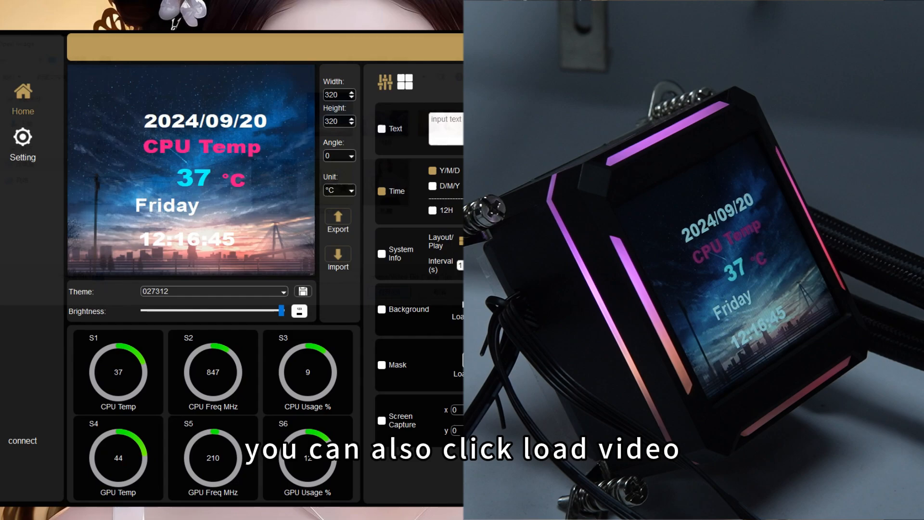
- Load the dance video as background and add the text 'cooler'
click(207, 303)
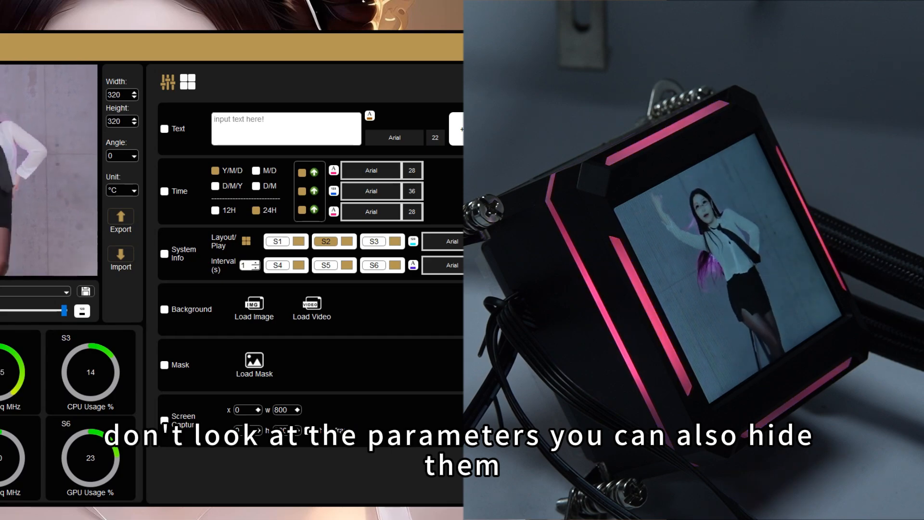
text(cooler)
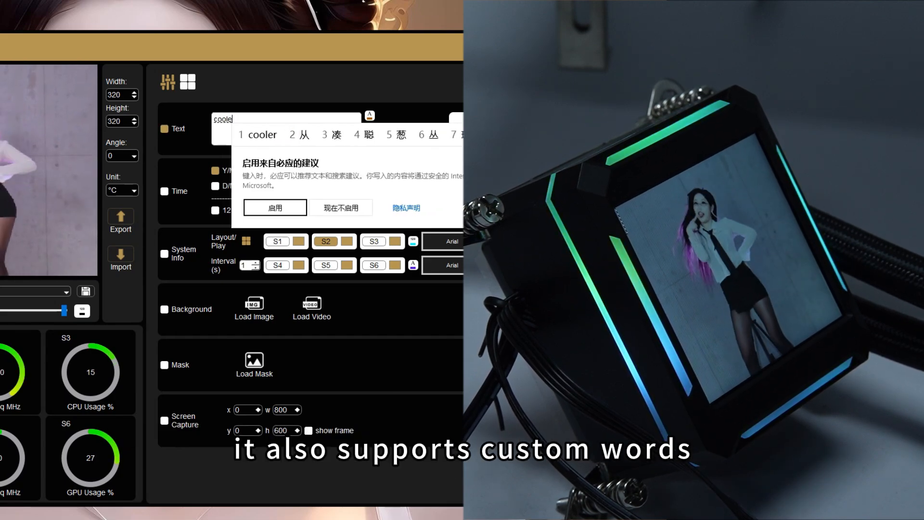